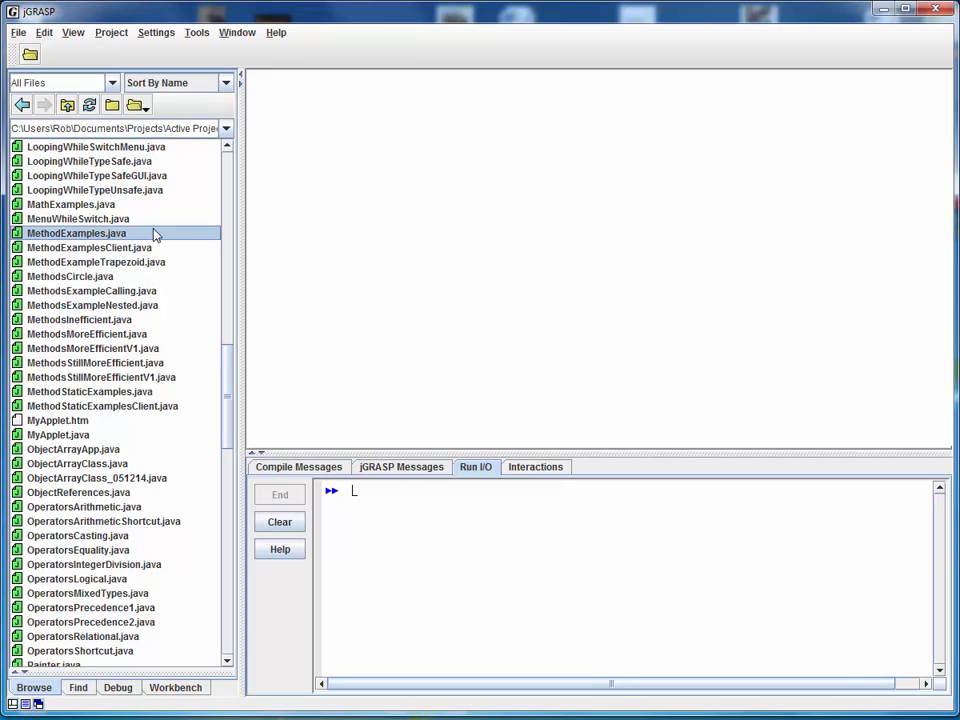
mouse_move(168, 253)
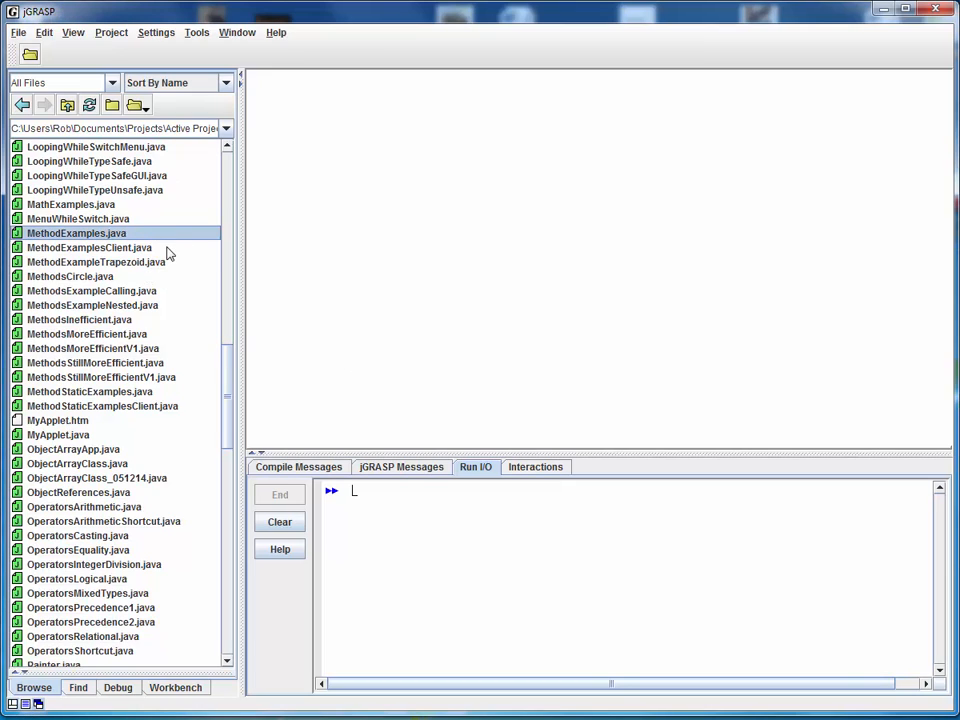
Step: Open MethodExamples.java from the Browse panel and read its methods down to performMultipleSteps
left_click(89, 247)
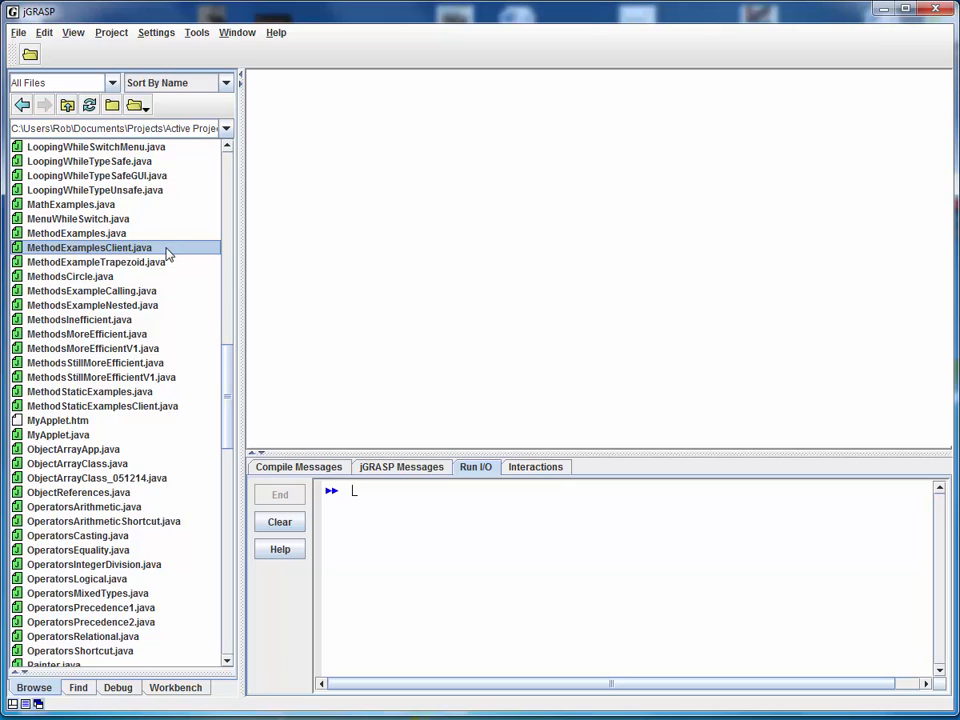
left_click(76, 233)
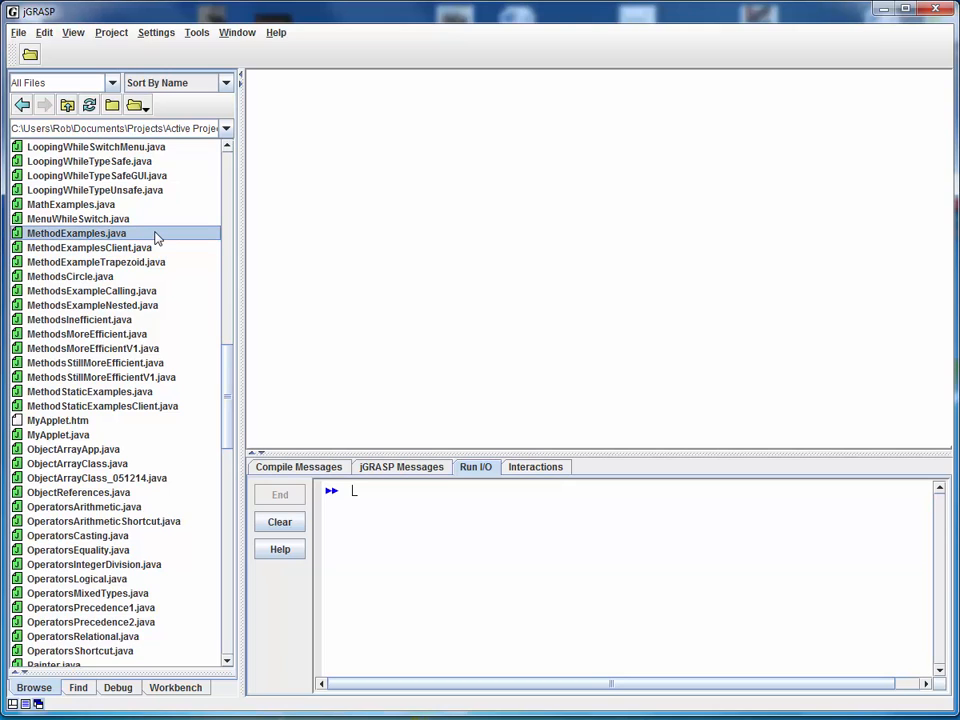
double_click(76, 233)
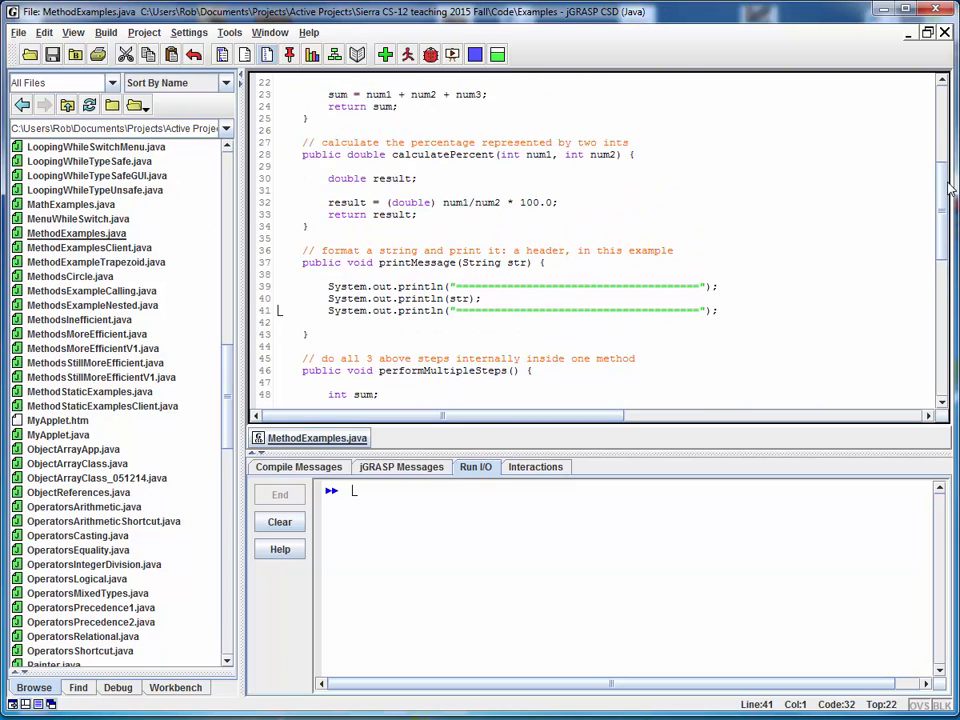
scroll("up", 3)
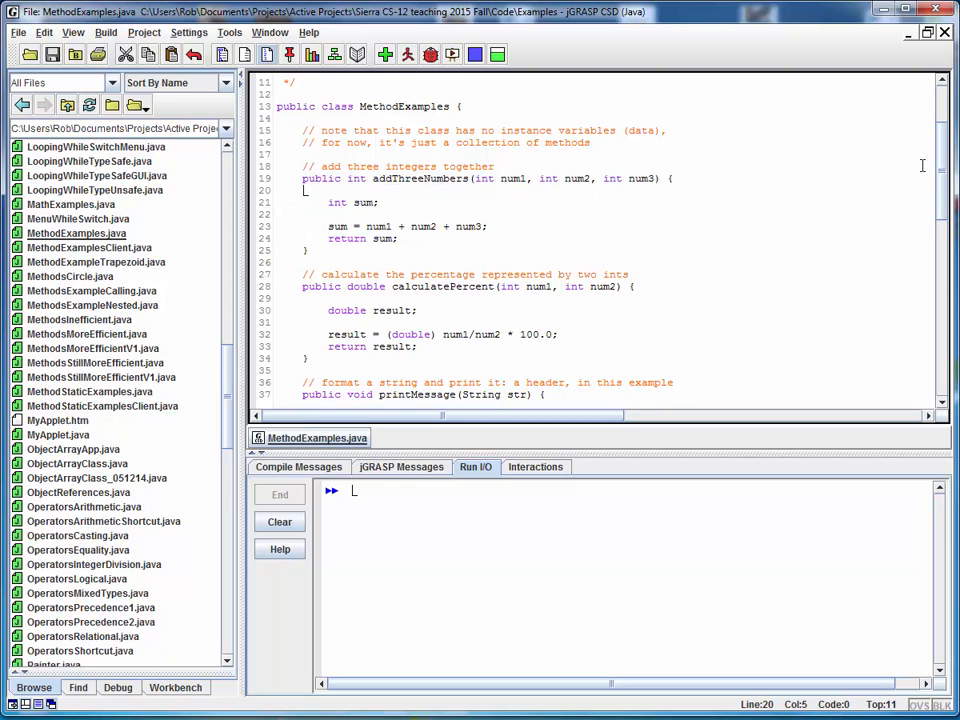
scroll("down", 3)
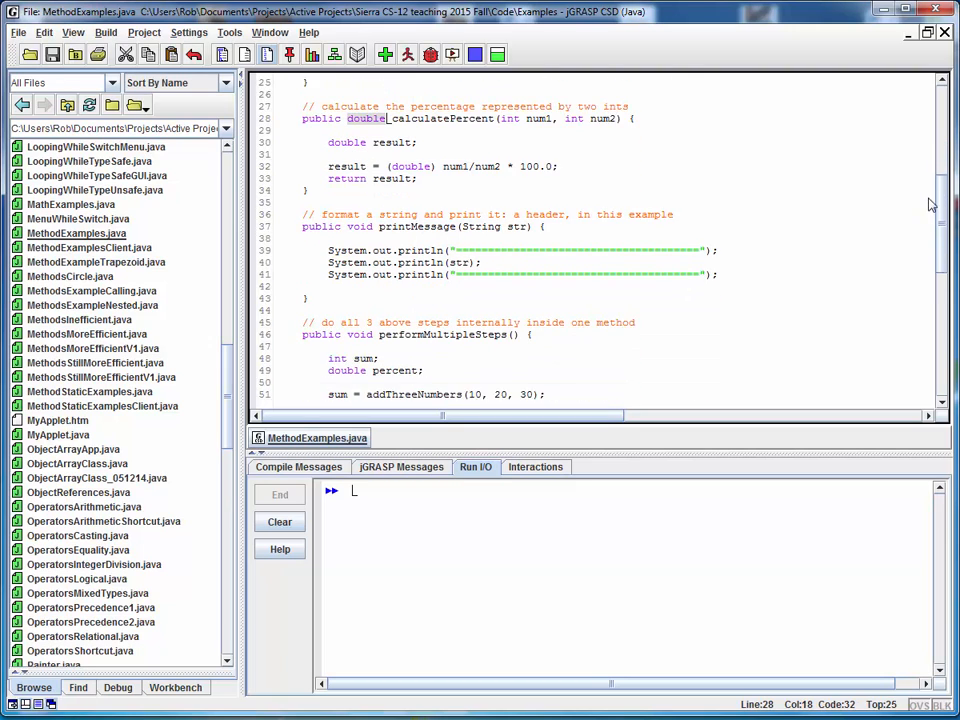
scroll("down", 3)
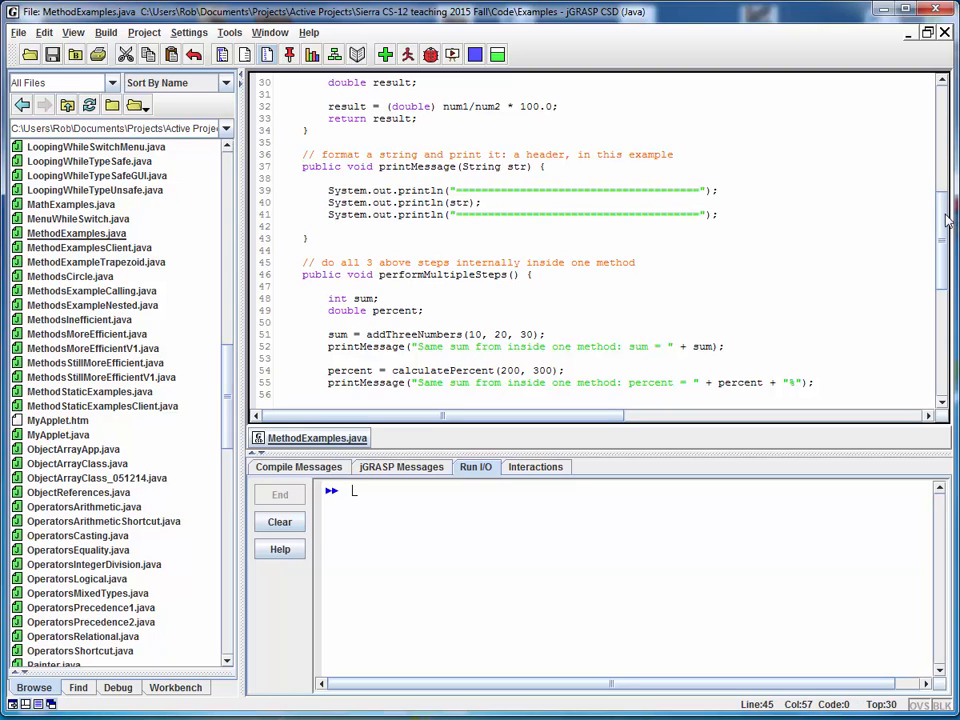
scroll("down", 3)
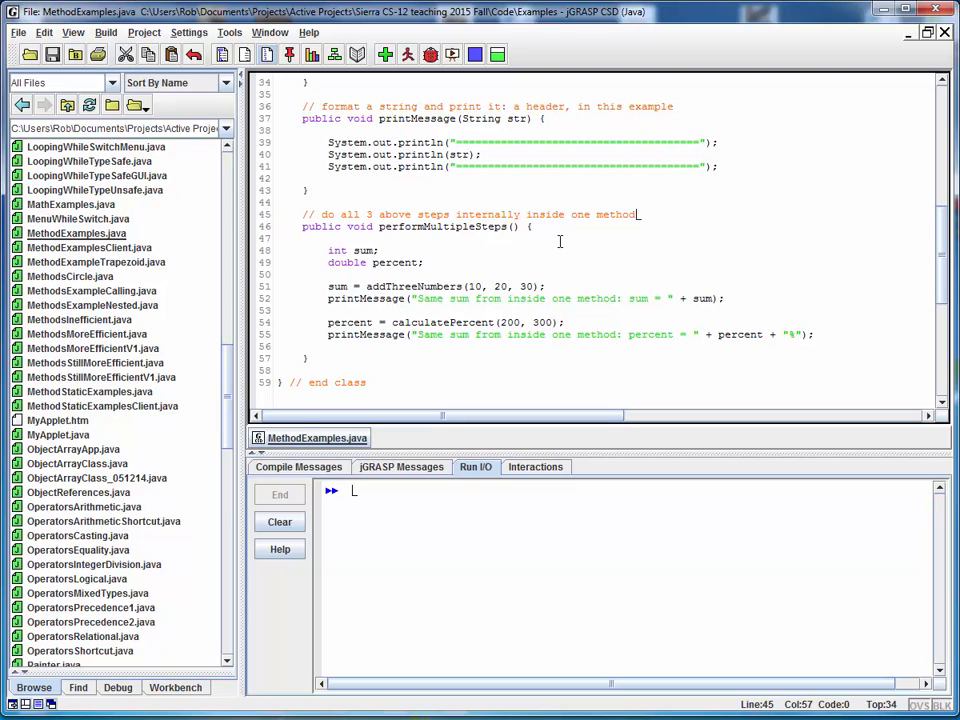
mouse_move(595, 255)
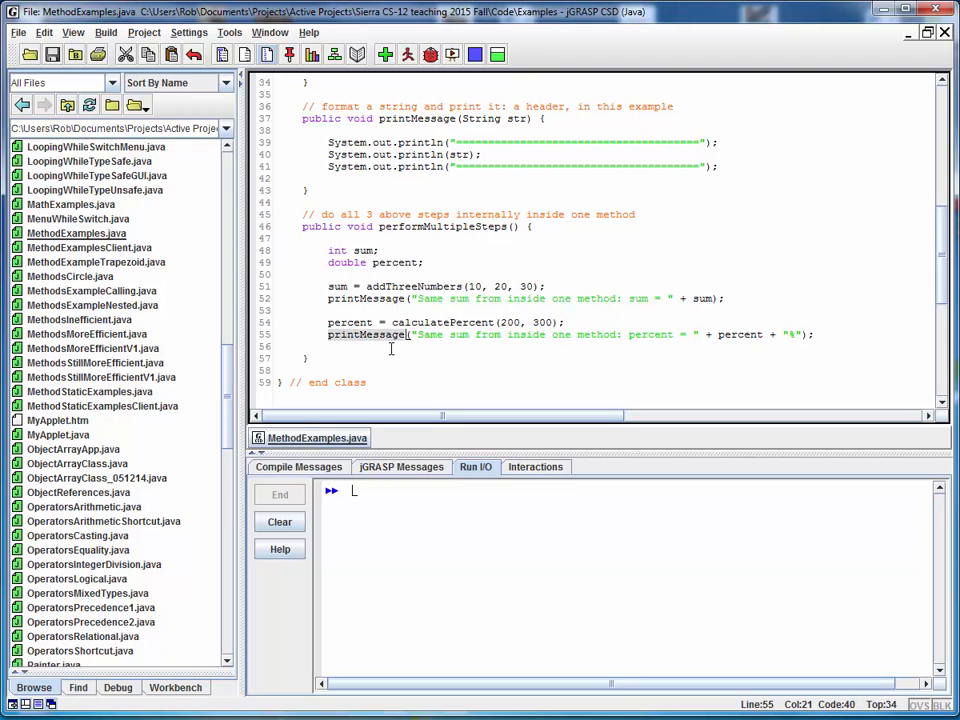
Step: Run MethodExamples.java, which compiles but reports no main method in the file
left_click(384, 55)
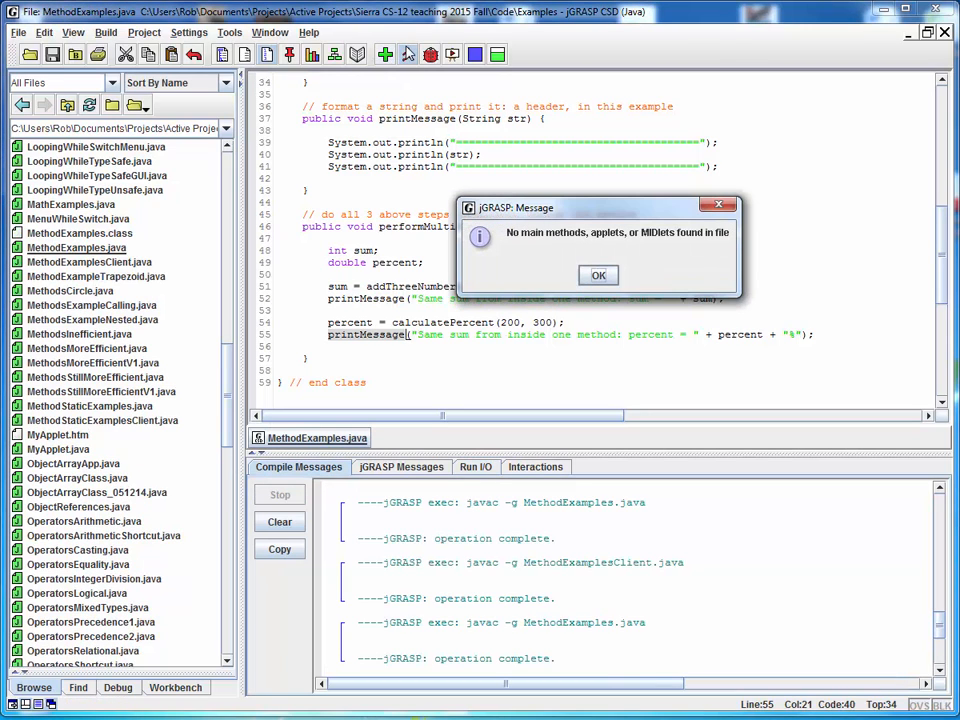
mouse_move(683, 273)
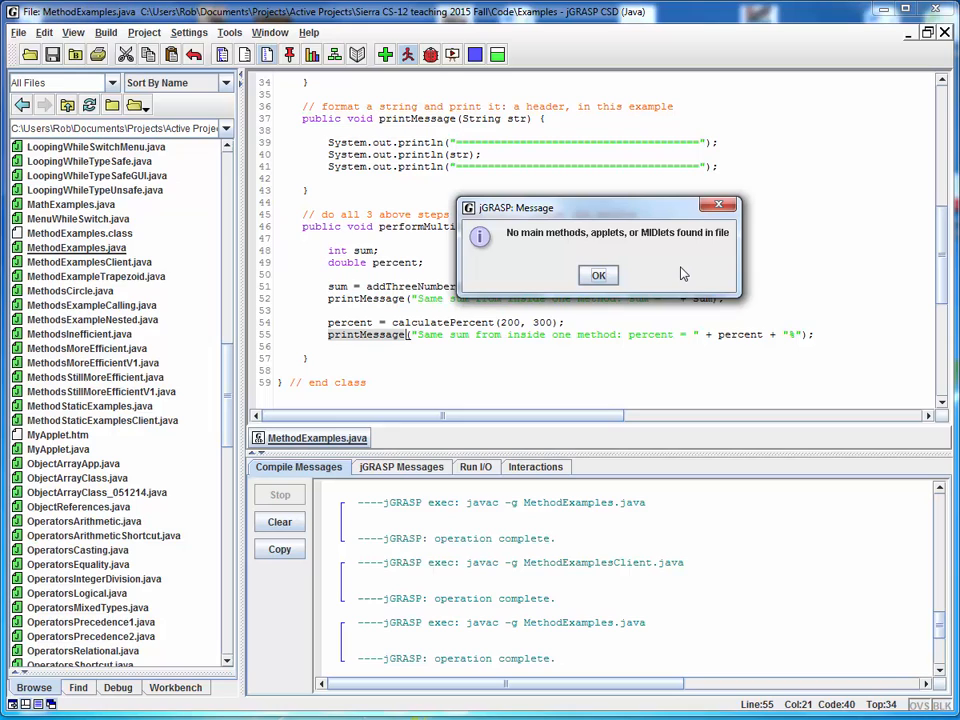
mouse_move(672, 278)
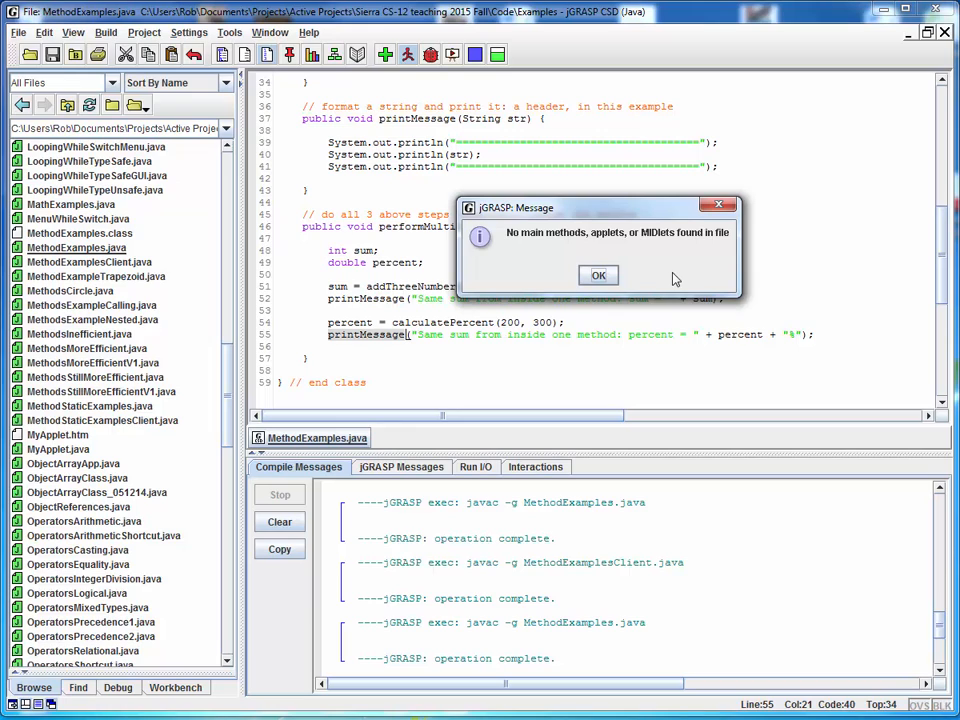
mouse_move(630, 283)
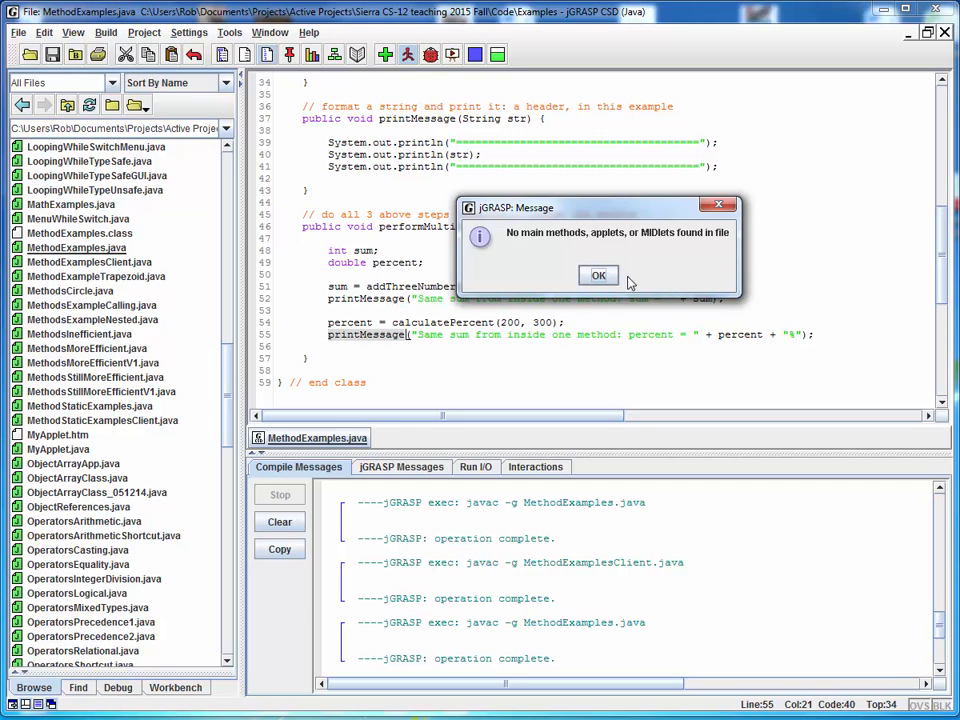
mouse_move(745, 247)
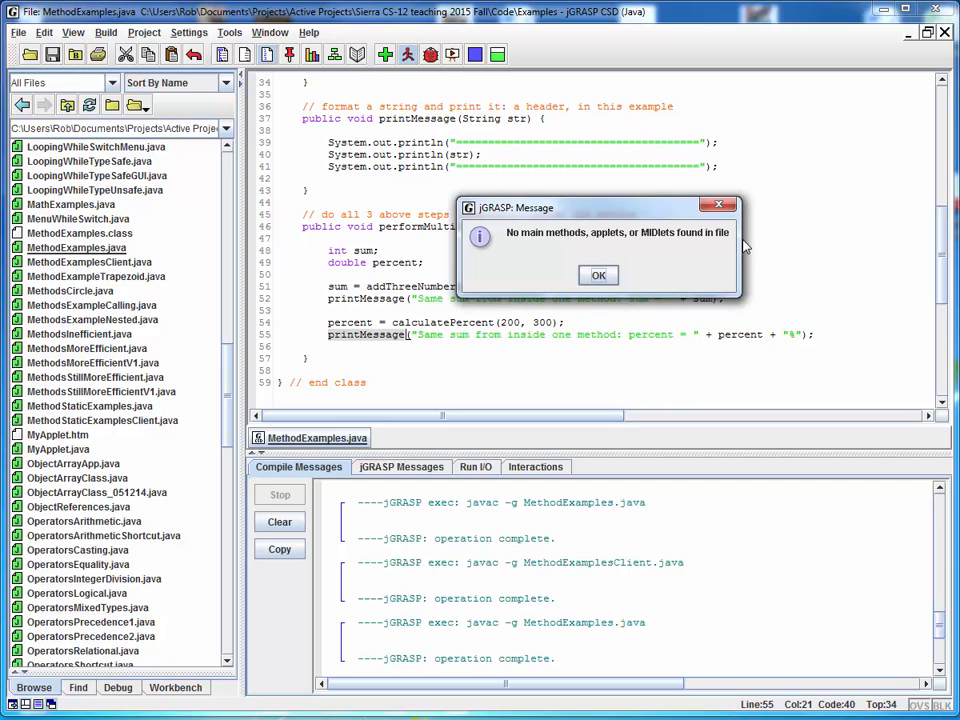
mouse_move(750, 238)
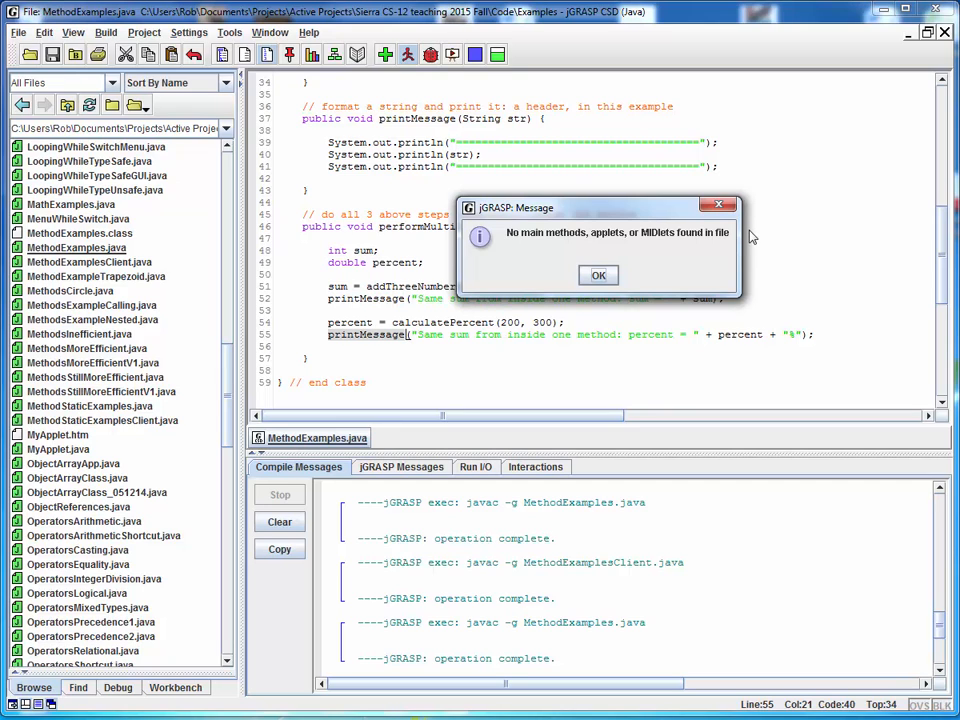
mouse_move(641, 255)
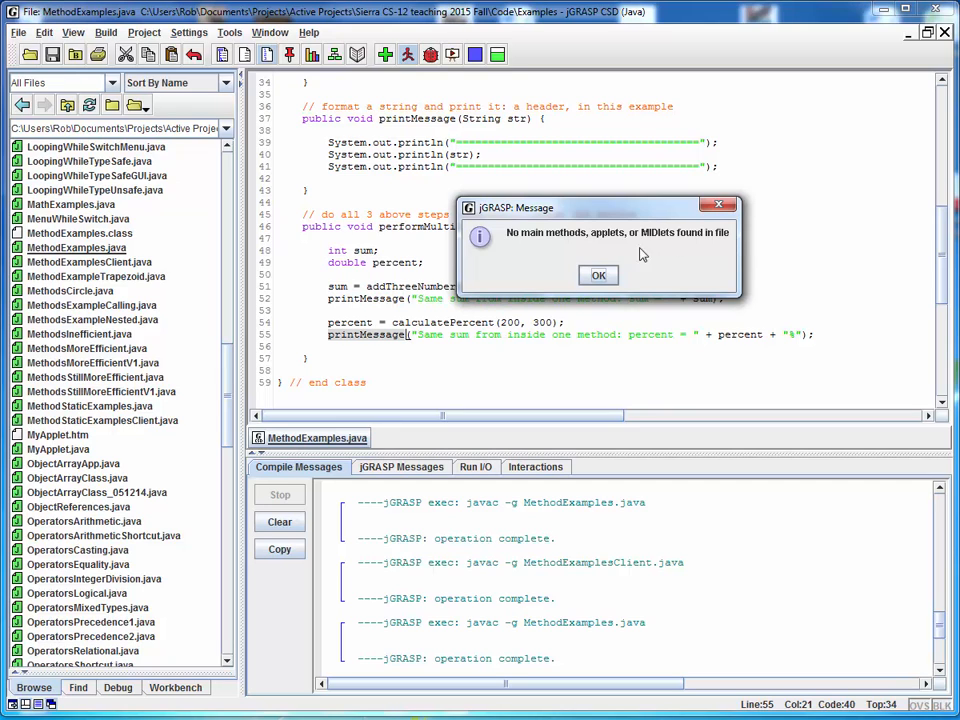
Step: Dismiss the no-main-methods message and compile MethodExamplesClient.java successfully
left_click(598, 275)
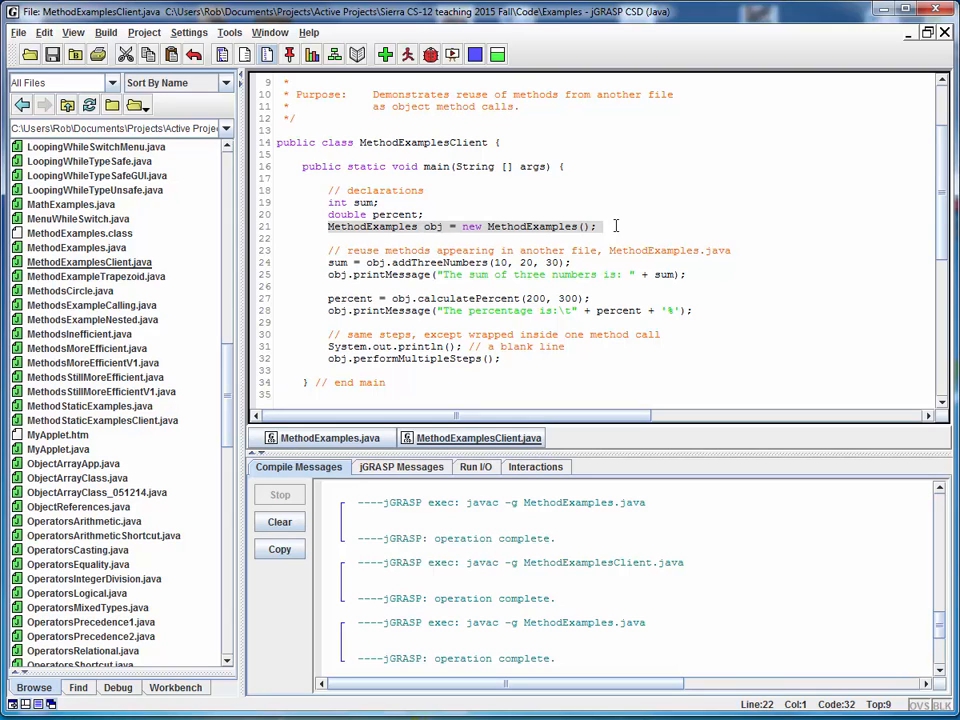
mouse_move(640, 218)
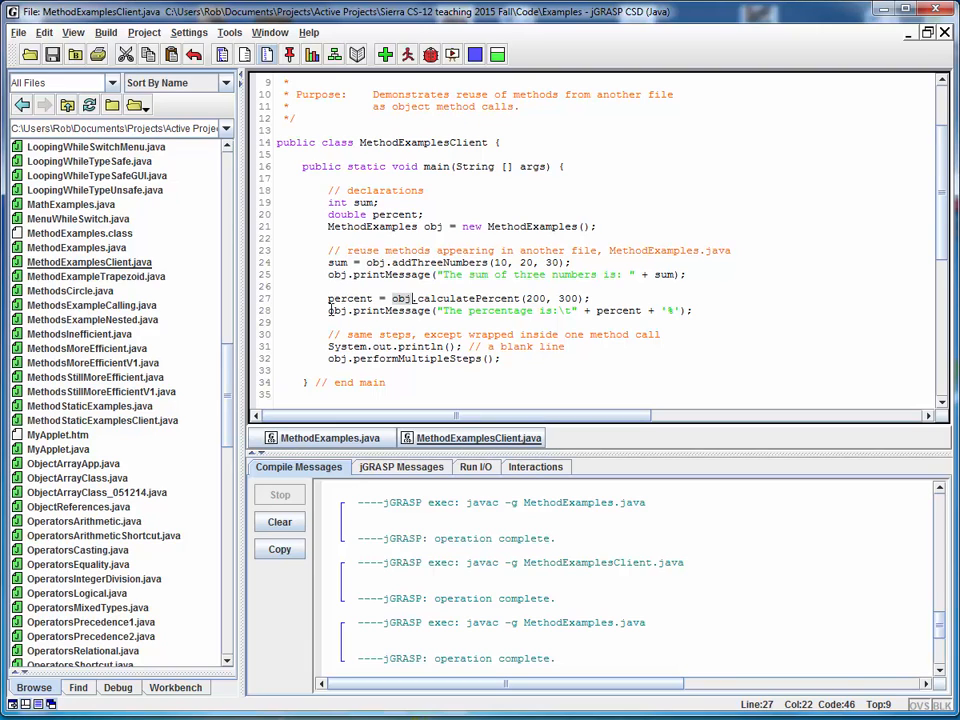
left_click(340, 310)
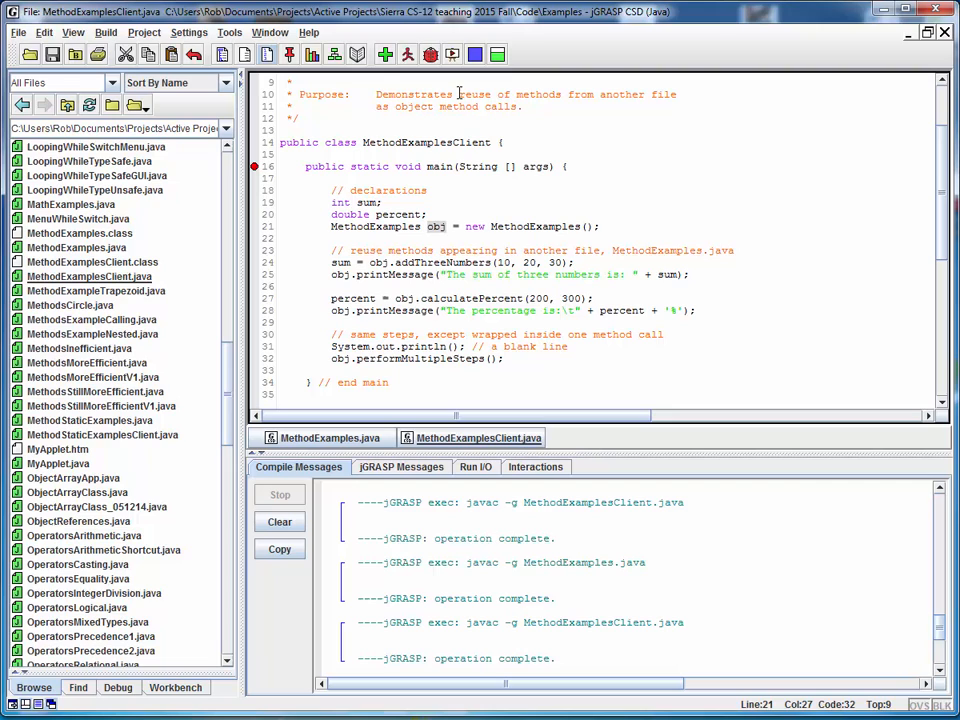
Step: Debug MethodExamplesClient through main, printing sum 60 and percentage 66.67%, then end the run
left_click(430, 55)
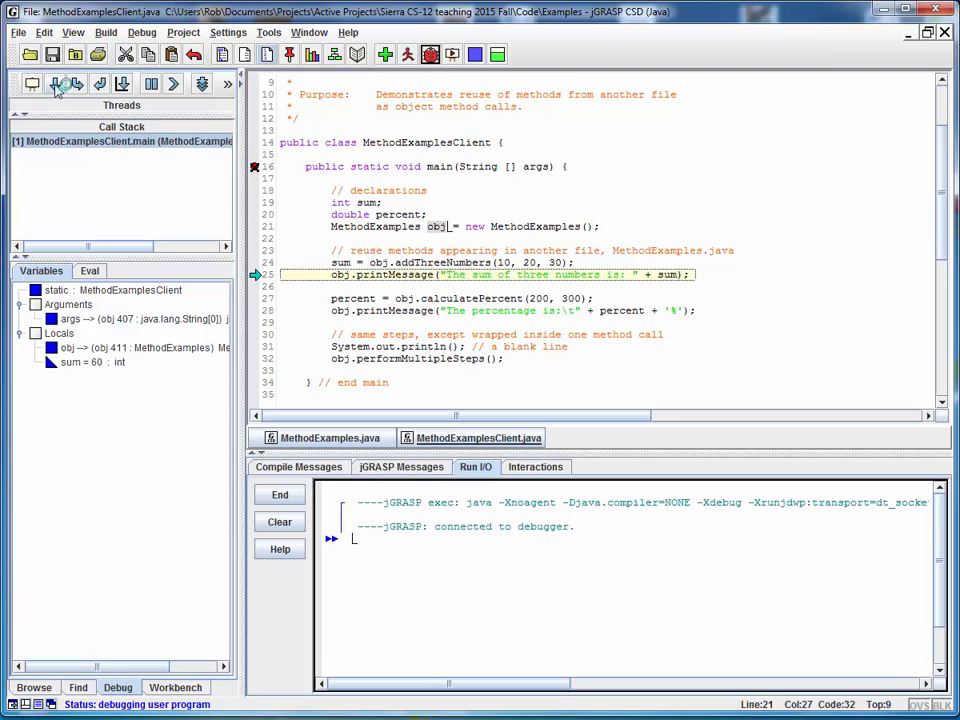
left_click(65, 84)
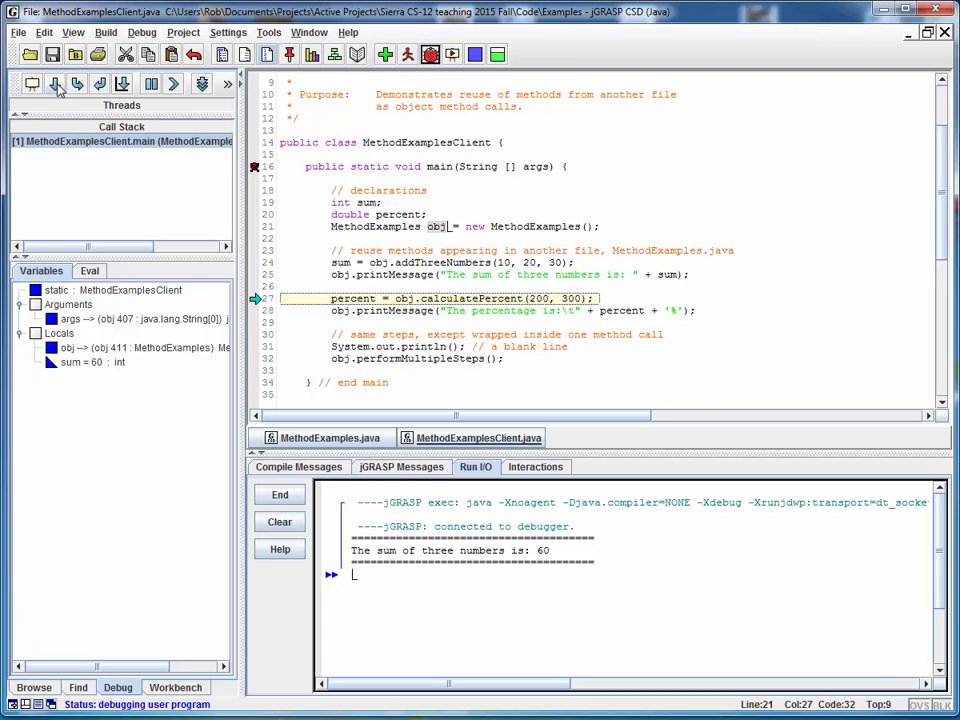
mouse_move(57, 84)
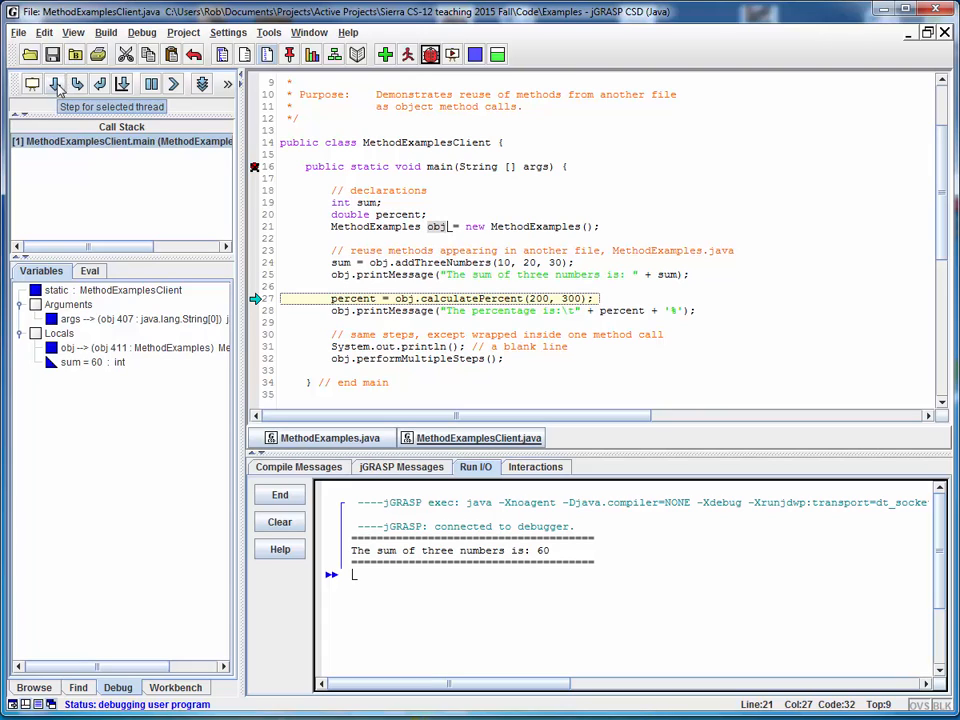
left_click(56, 83)
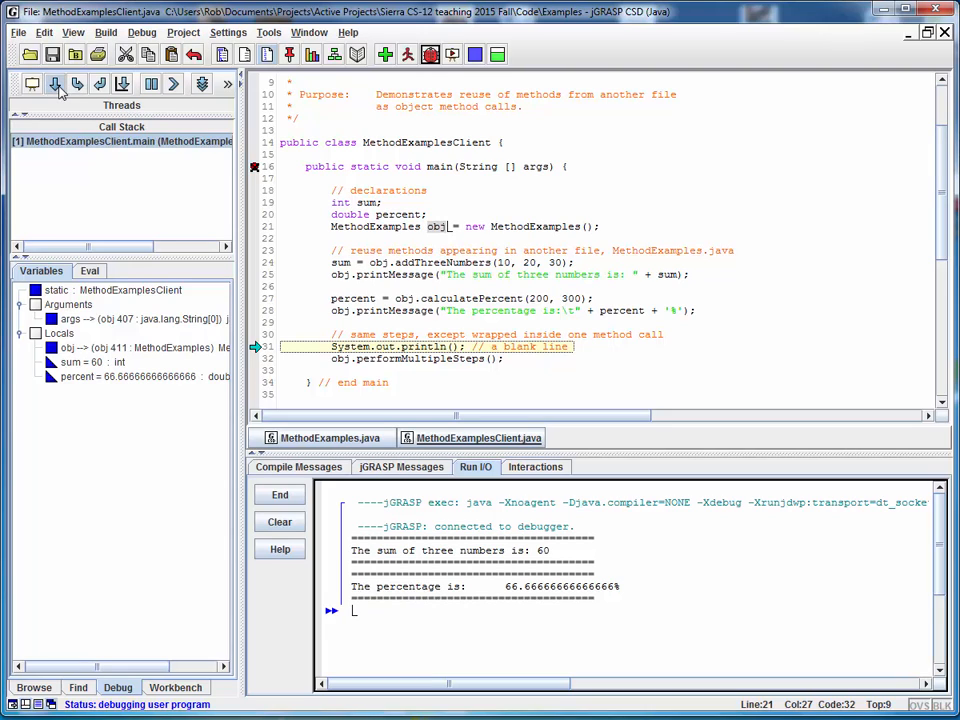
left_click(55, 83)
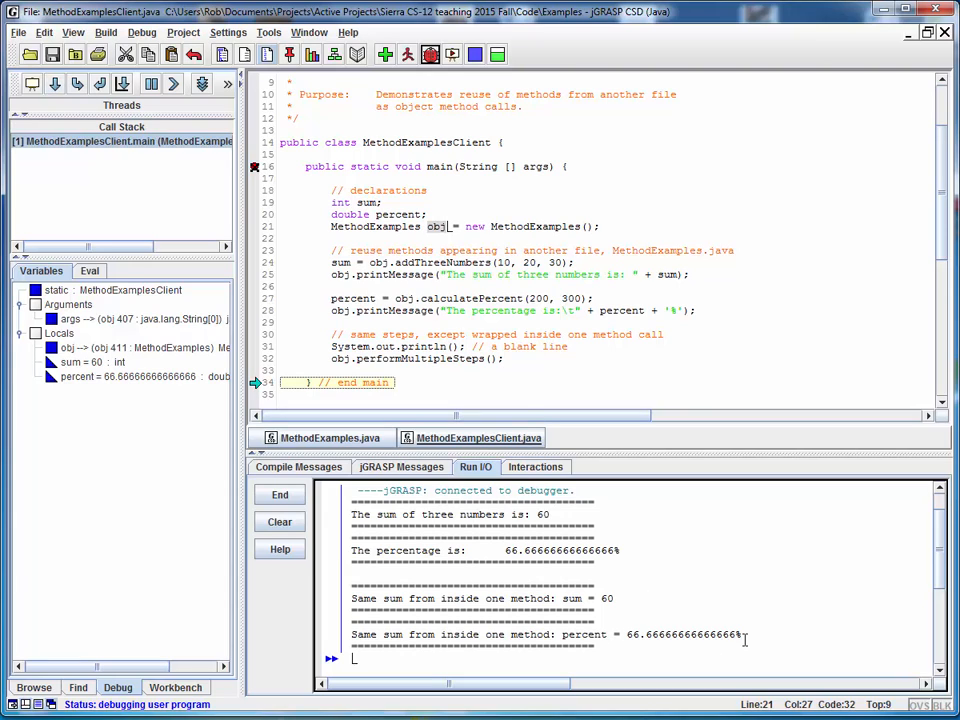
left_click(279, 494)
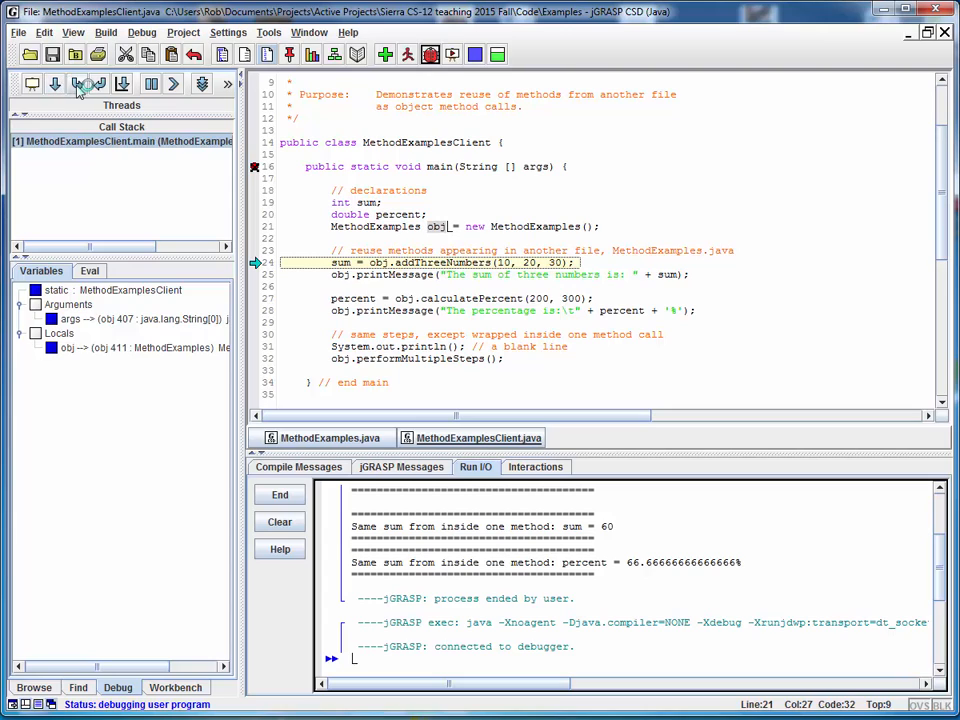
mouse_move(90, 84)
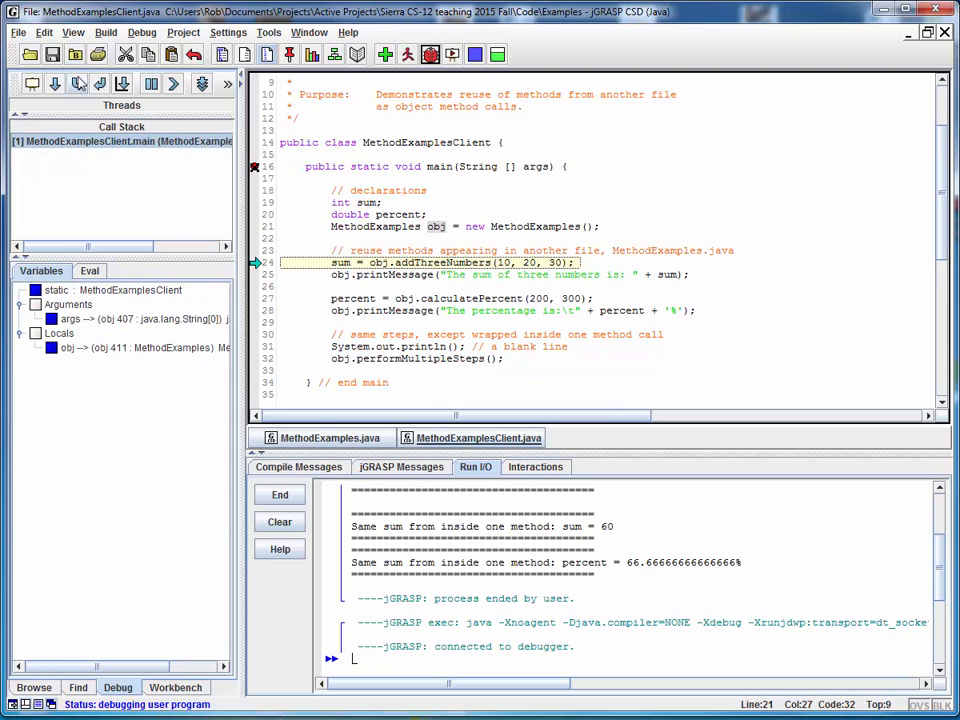
Step: Step into calculatePercent, return to main, then step into performMultipleSteps
left_click(78, 83)
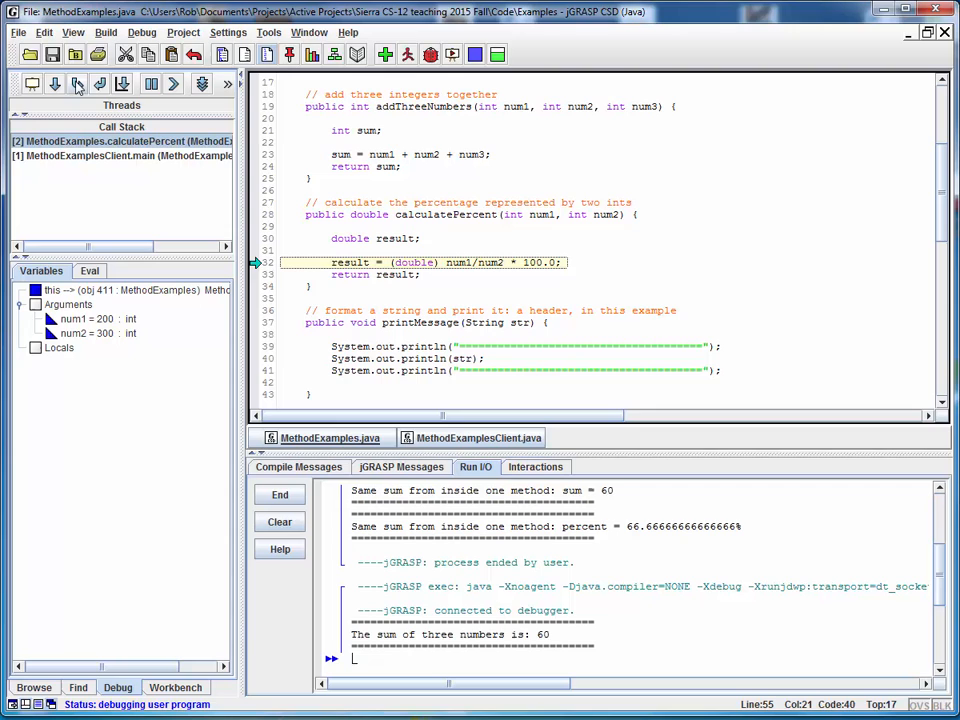
left_click(55, 83)
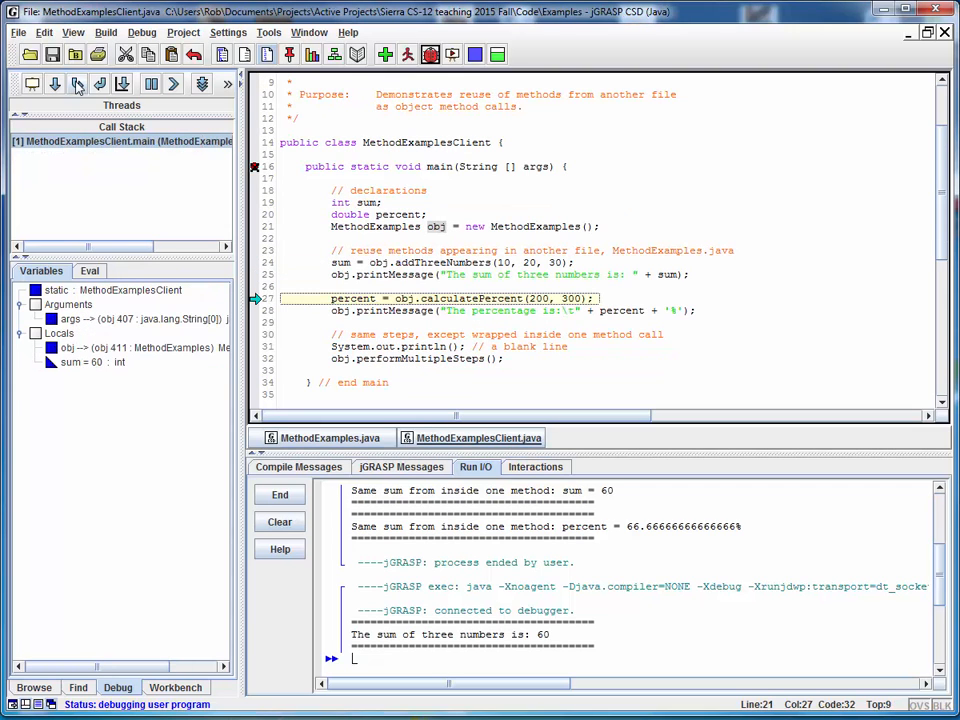
left_click(55, 83)
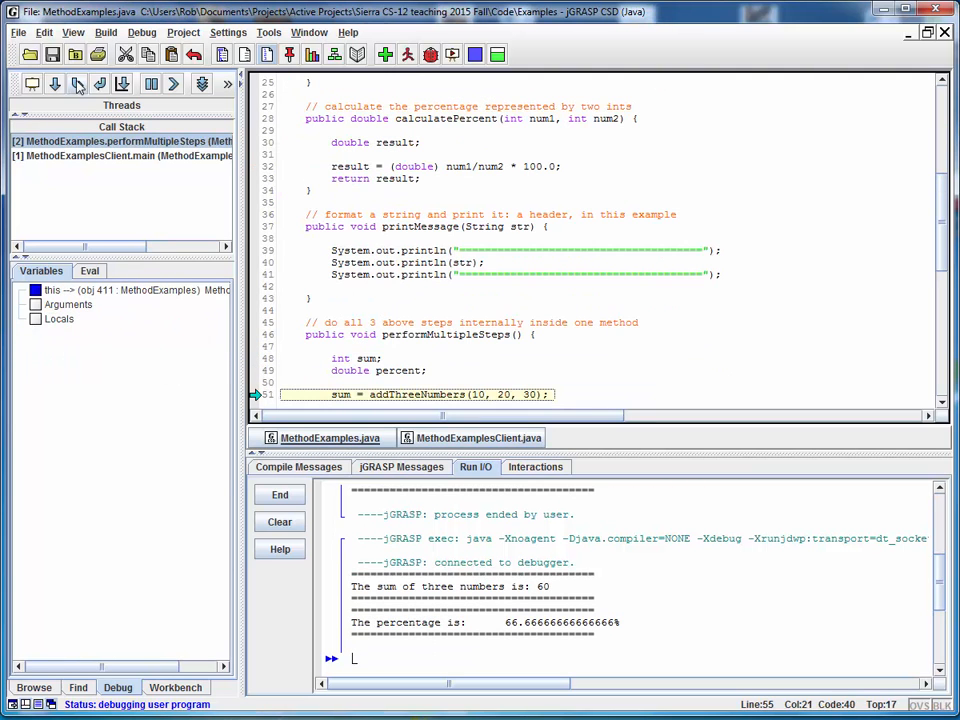
mouse_move(77, 83)
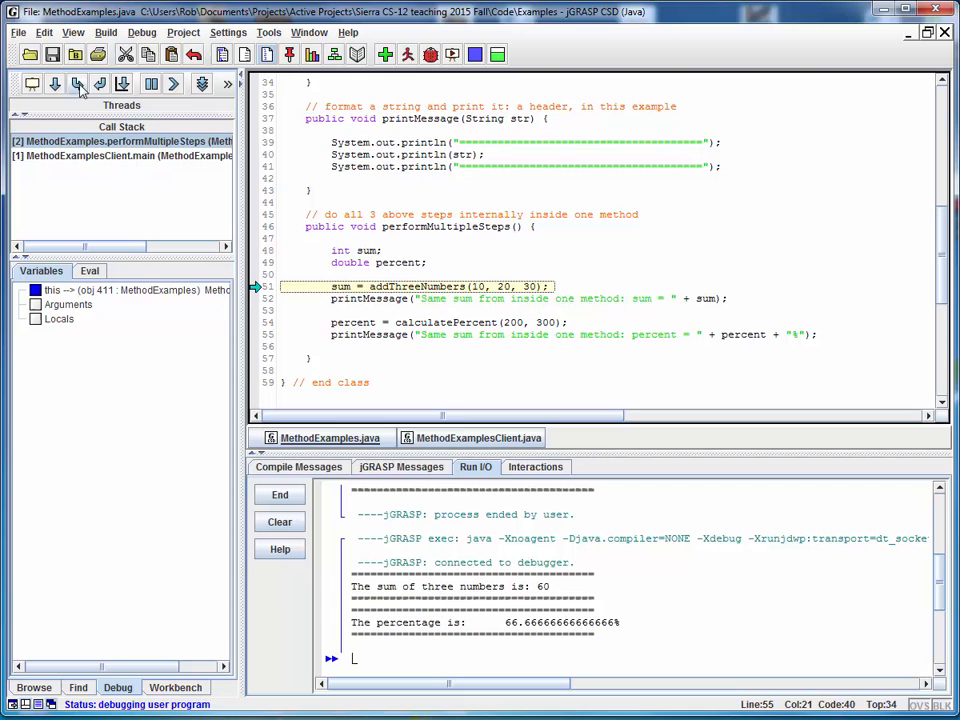
mouse_move(77, 83)
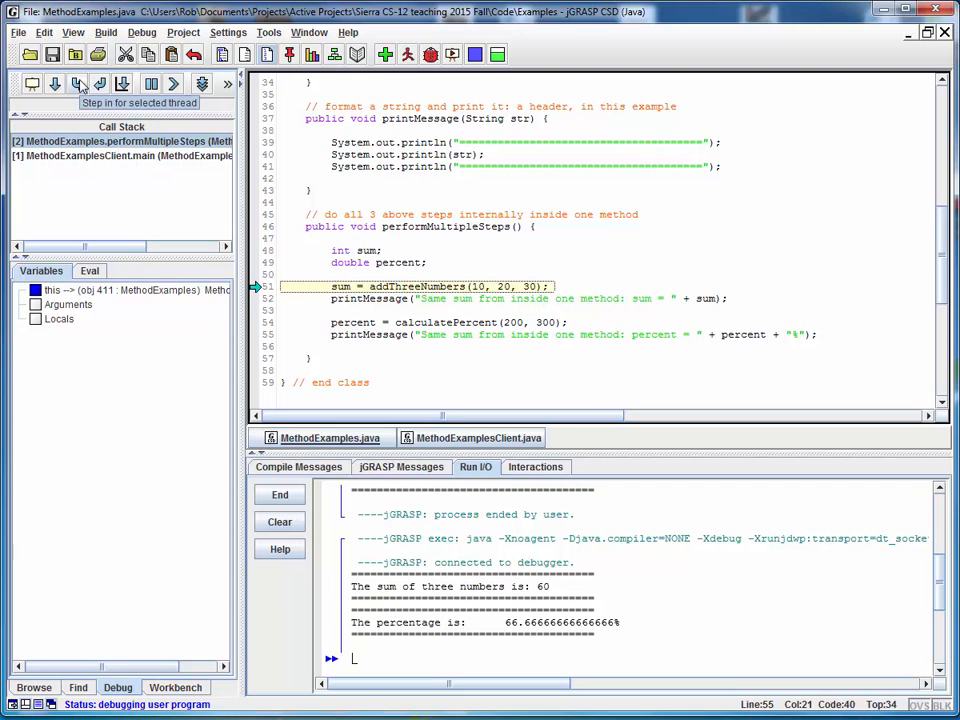
Step: Step through performMultipleSteps until both same-sum results print, then end the debug session
left_click(54, 83)
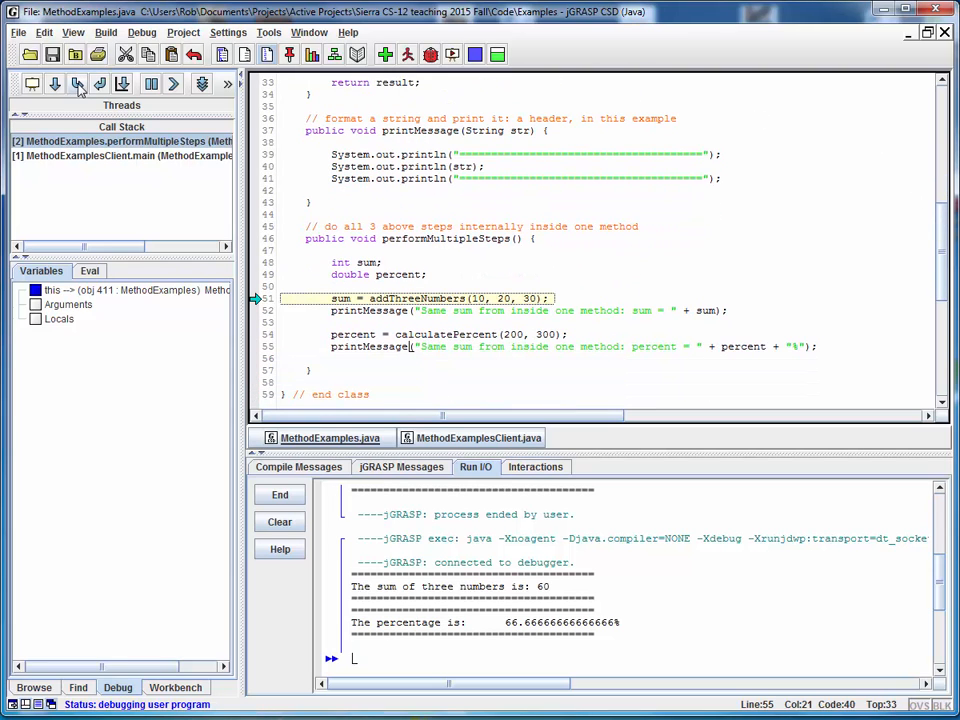
left_click(78, 83)
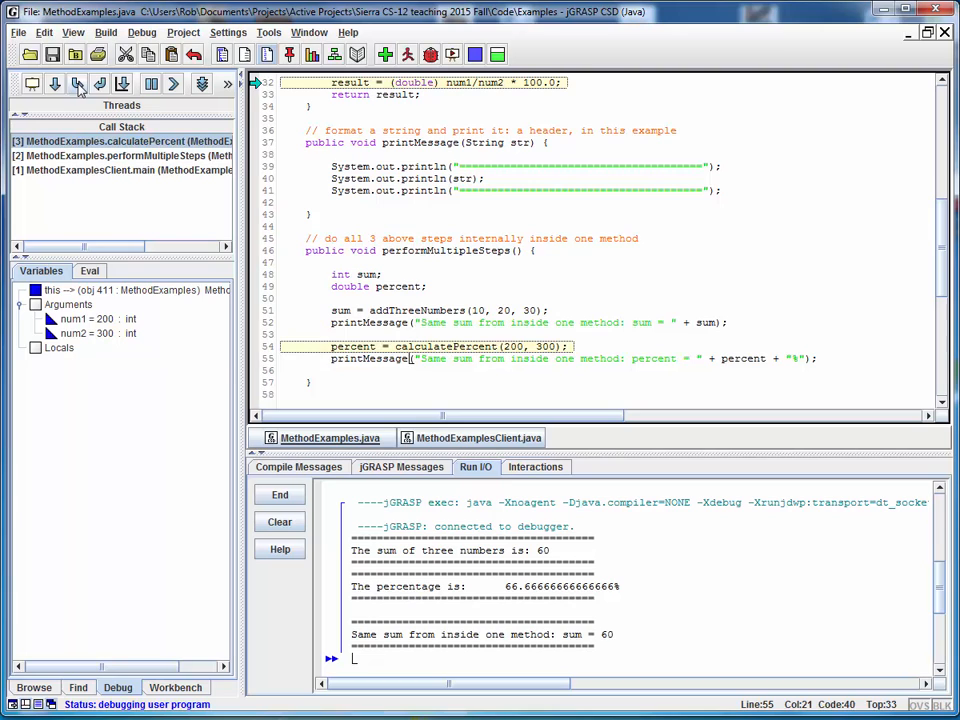
left_click(78, 83)
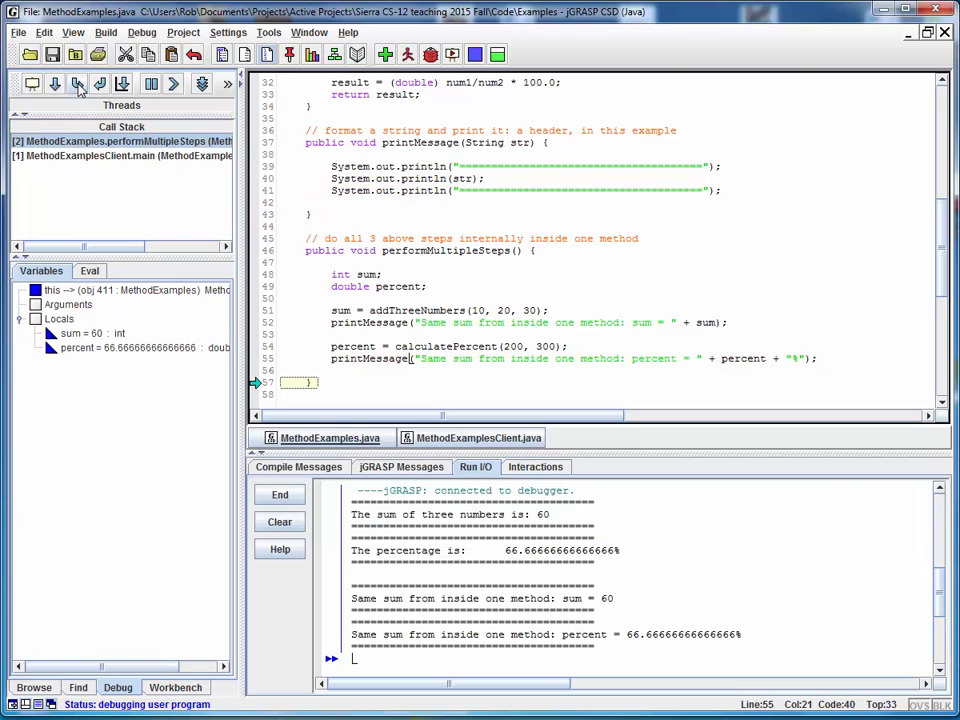
left_click(78, 83)
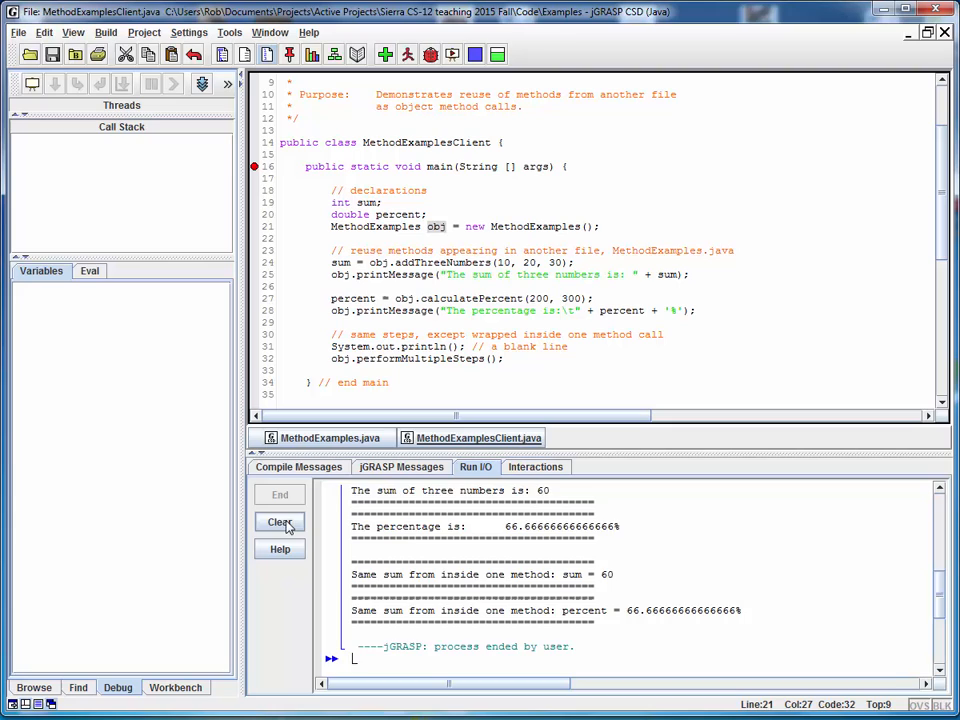
Step: Clear Run I/O and run MethodExamplesClient normally, showing boxed sum 60 and 66.67%
left_click(280, 522)
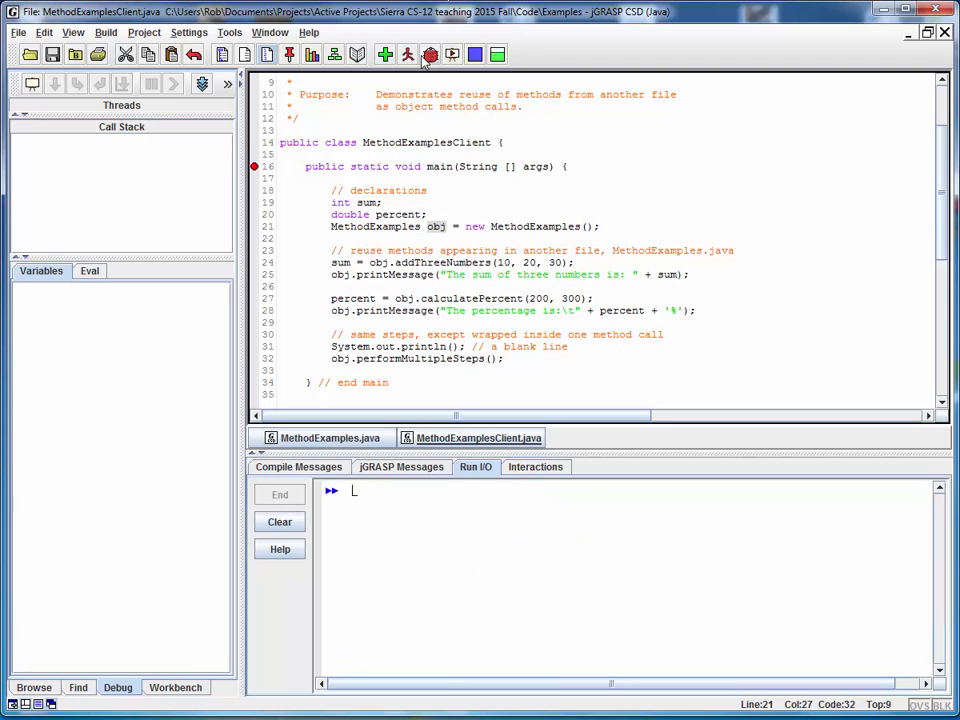
mouse_move(409, 55)
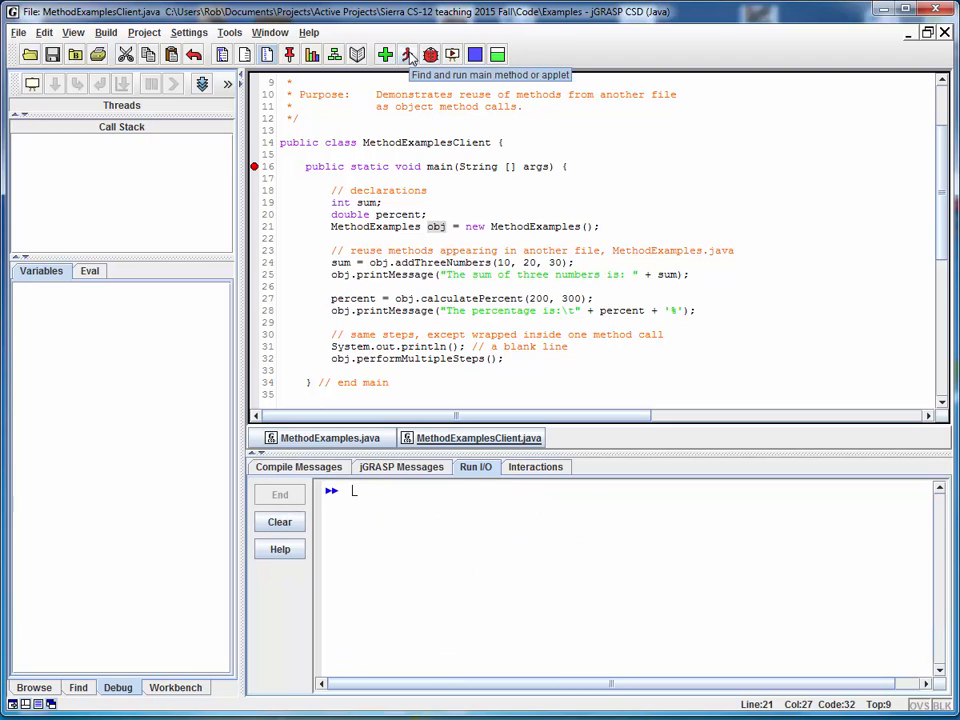
left_click(408, 55)
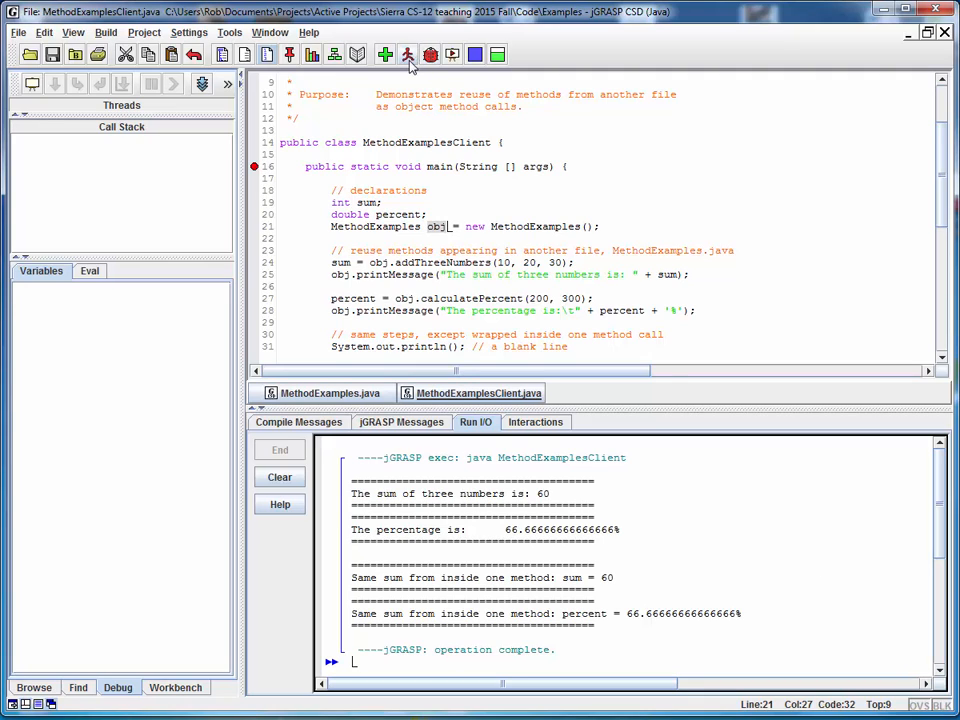
mouse_move(408, 55)
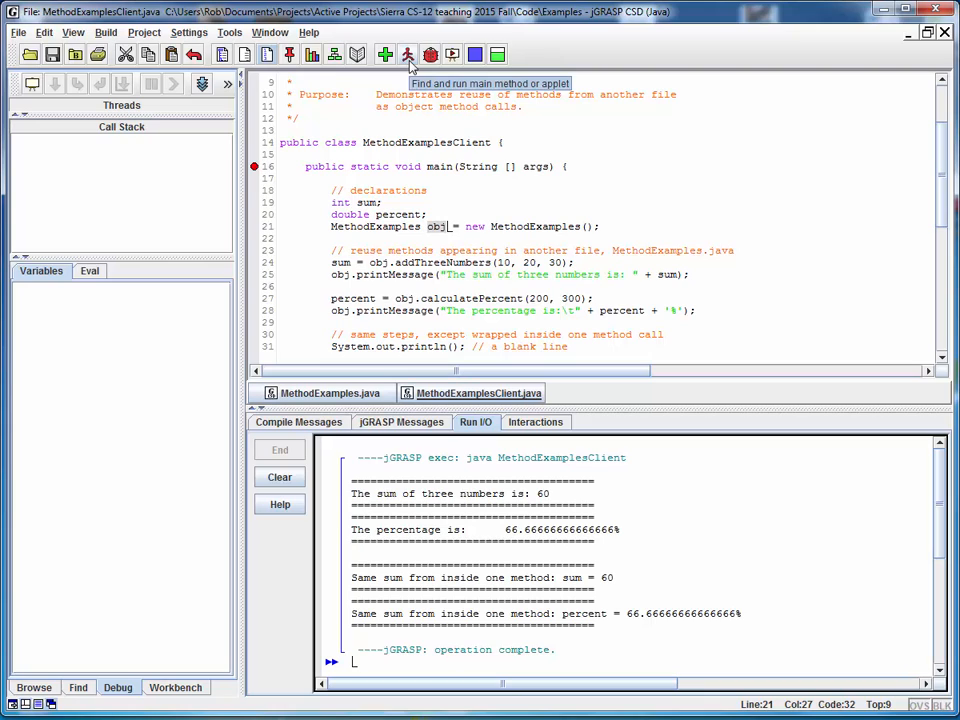